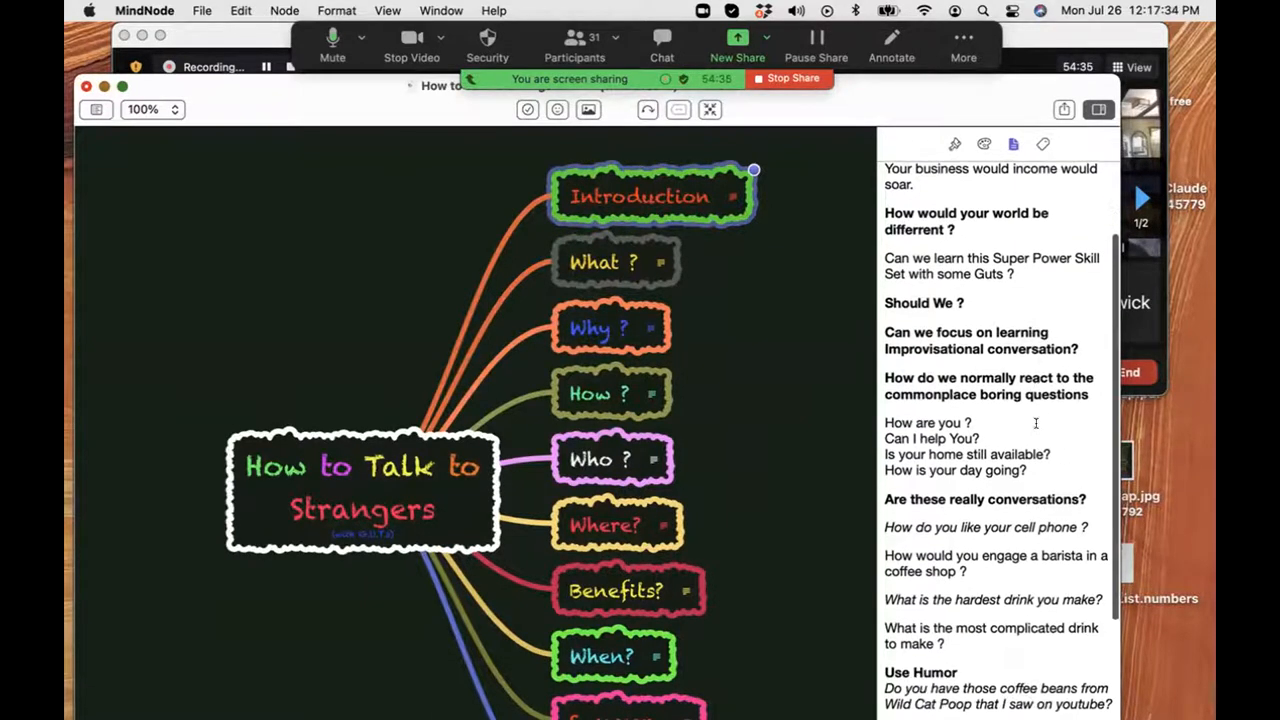
scroll(down, 3)
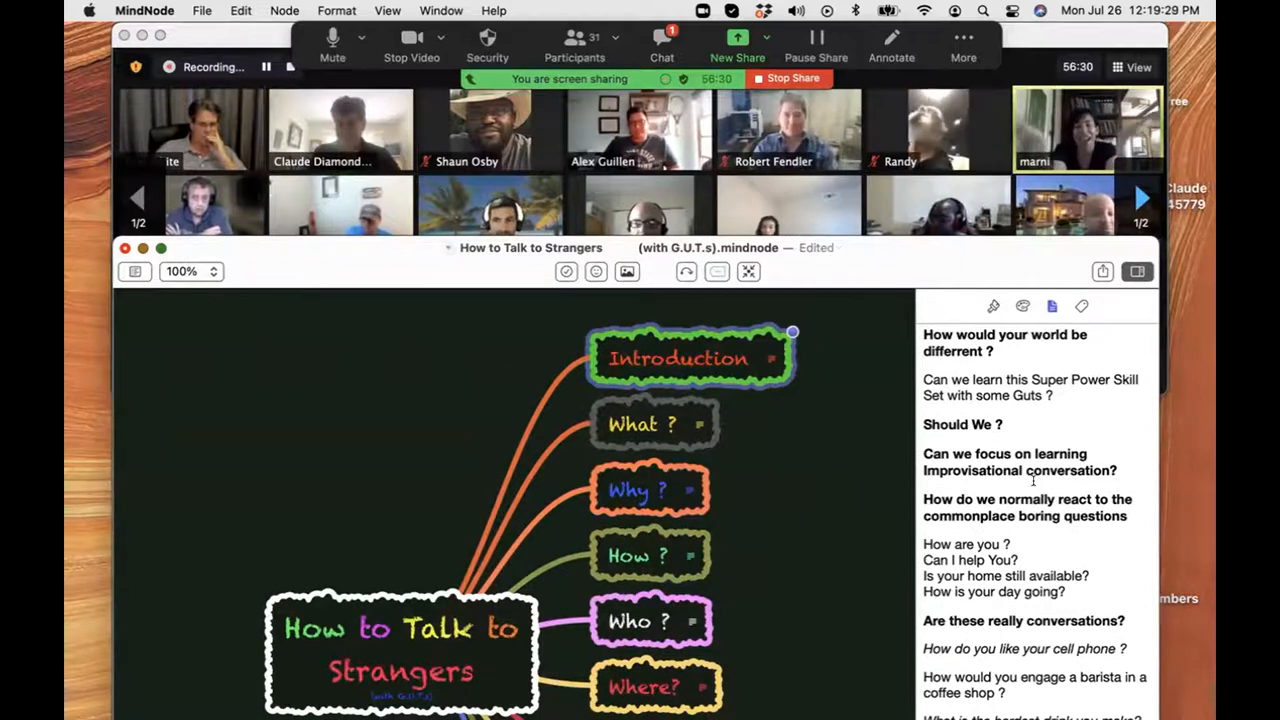
scroll(down, 3)
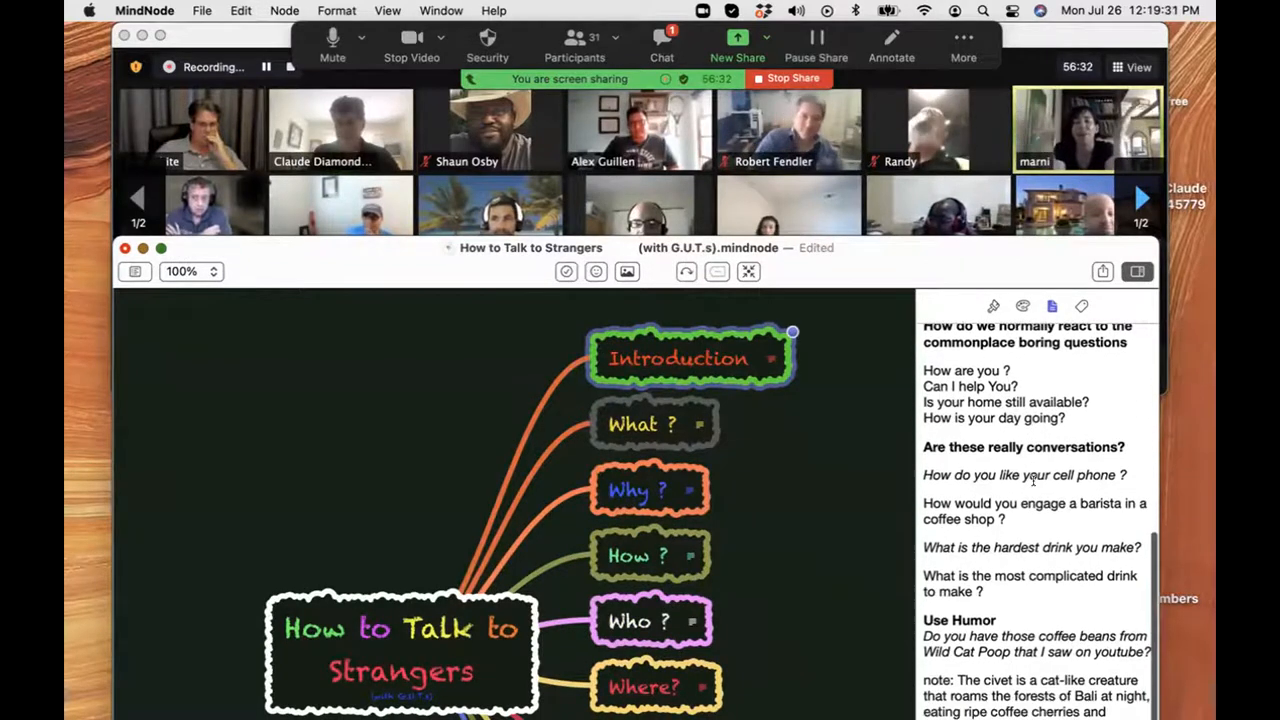